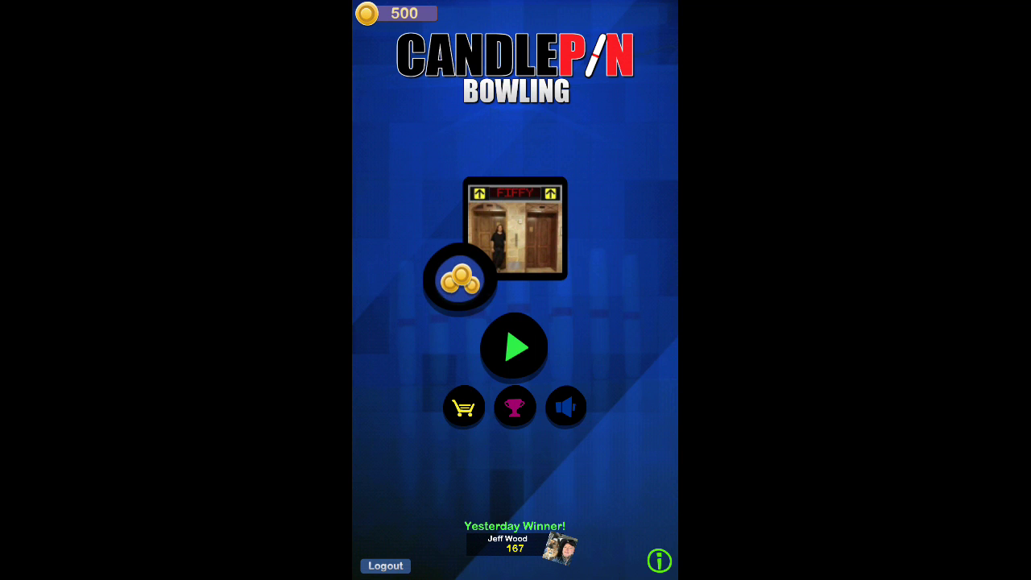
# Choose the free Practice mode from the Game Mode list
pyautogui.click(514, 347)
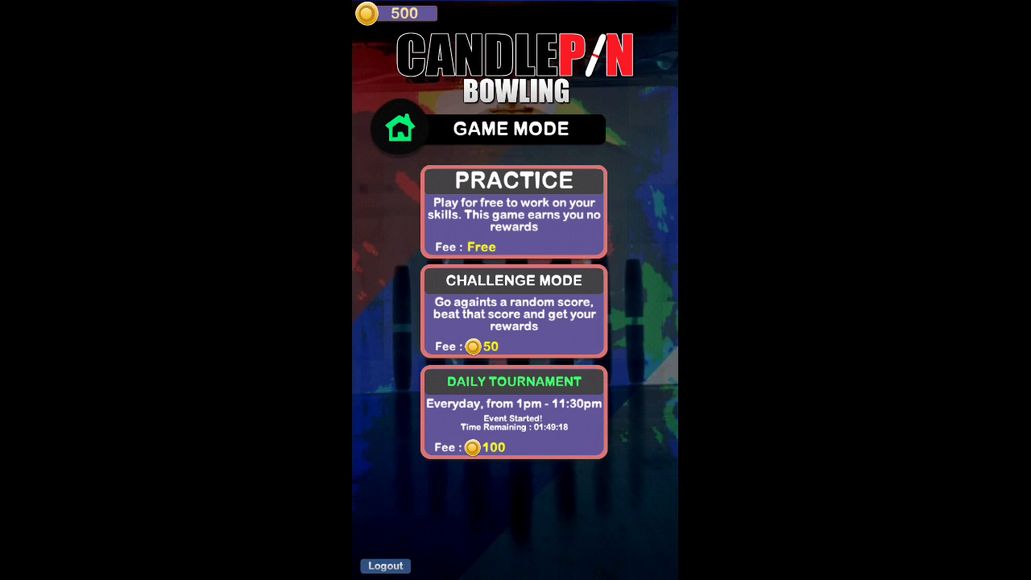
pyautogui.click(512, 213)
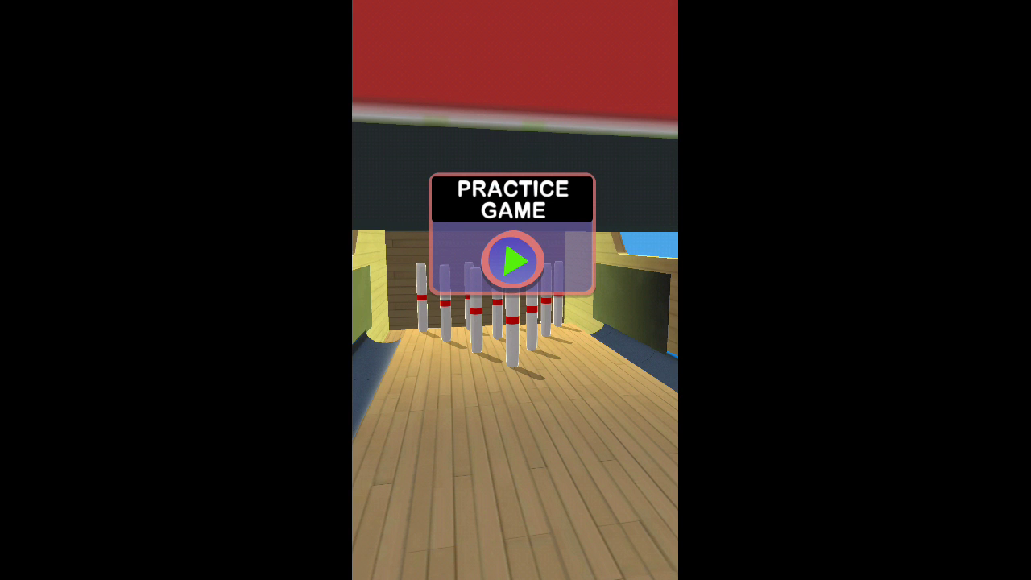
# Start the practice game so the lane loads with an empty scorecard
pyautogui.click(516, 258)
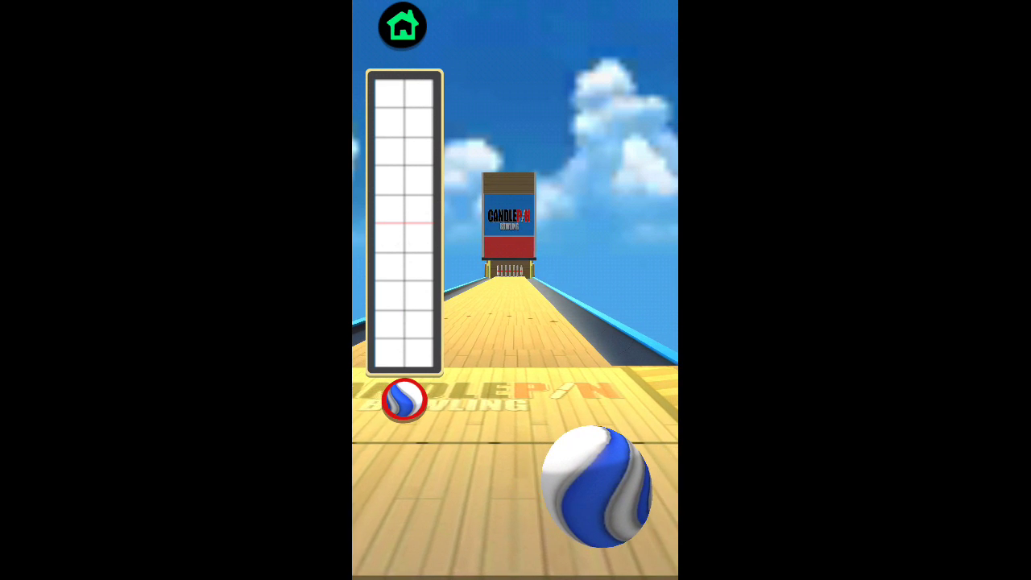
pyautogui.moveTo(604, 476); pyautogui.dragTo(516, 467)
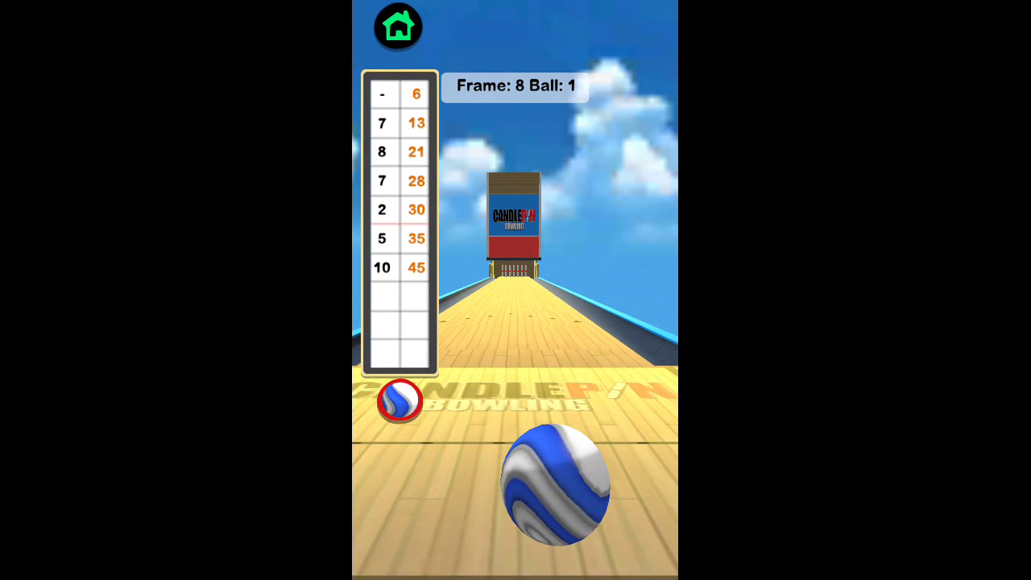
# Roll the first ball of frame 8 straight up the lane at the pins
pyautogui.moveTo(548, 483); pyautogui.dragTo(524, 177)
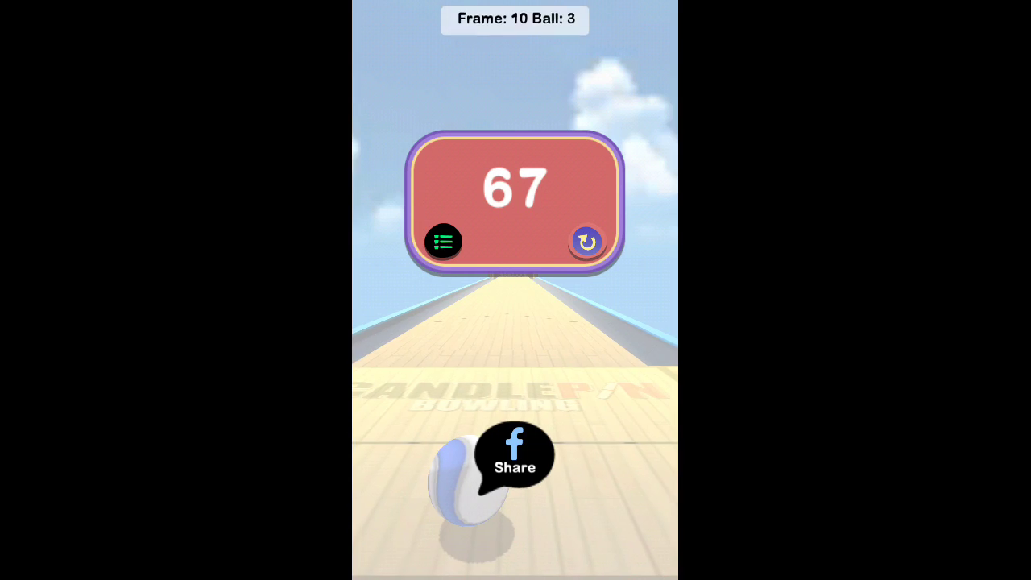
# Bowl the last ball of frame 10 so the final score of 67 appears
pyautogui.click(443, 242)
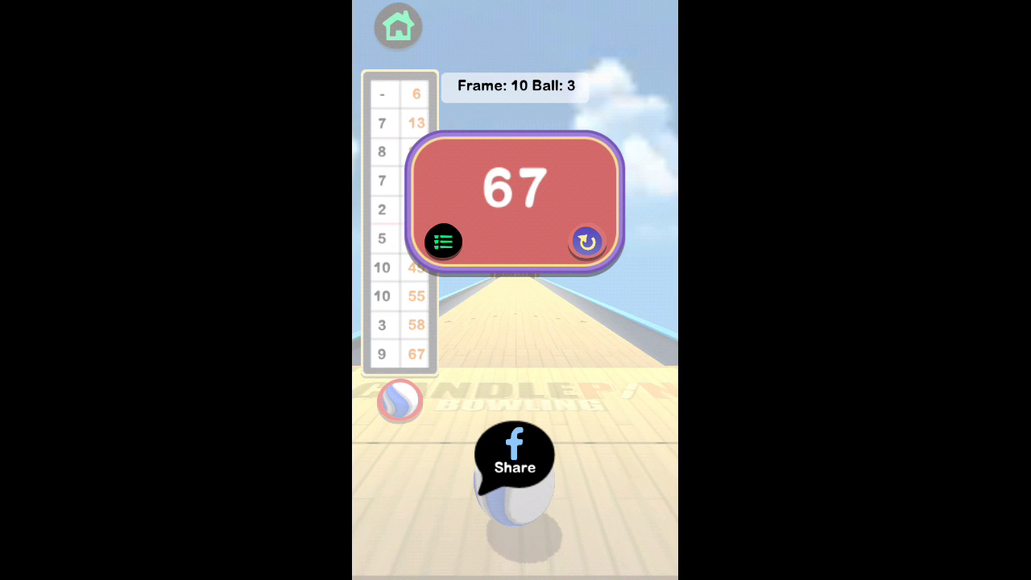